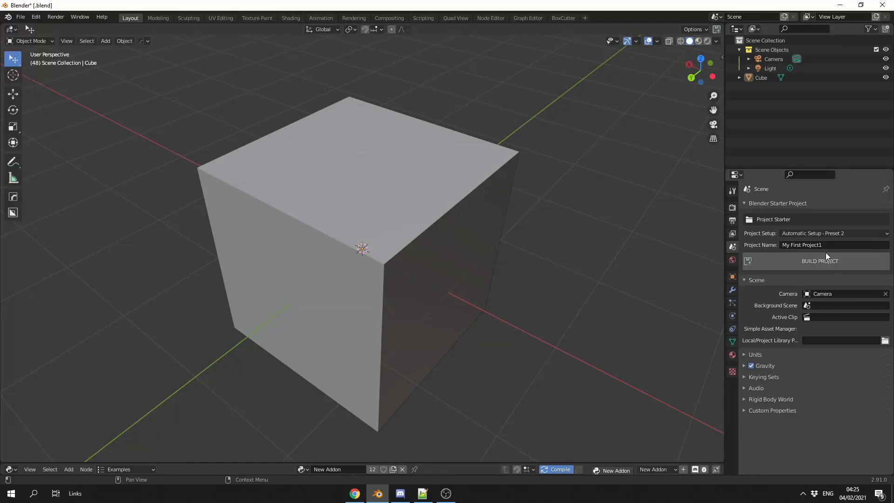
# Step: Build My First Project1 with Preset 2, saving MyBlender.blend, and return from the browser to Blender
pyautogui.click(820, 261)
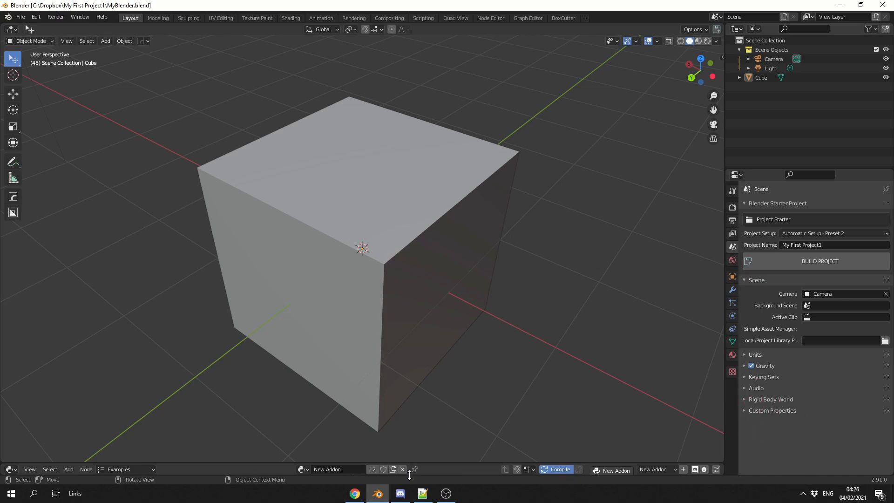
pyautogui.click(354, 494)
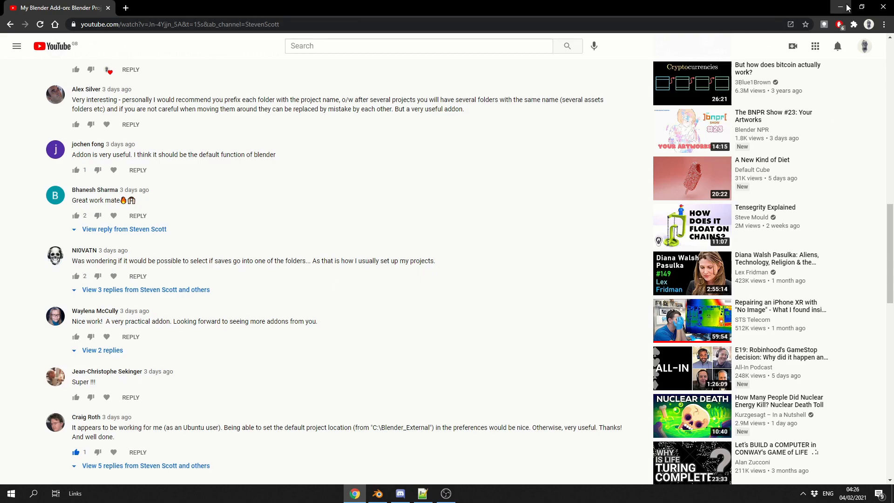
pyautogui.click(376, 494)
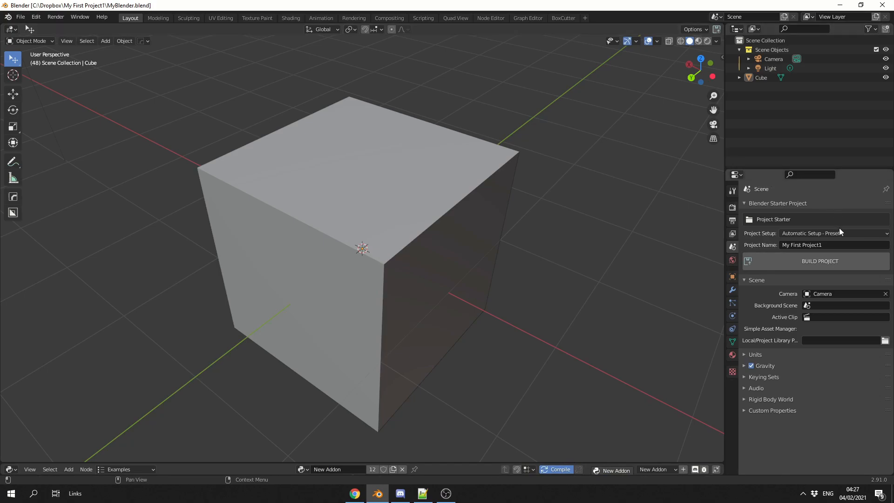
# Step: Choose Custom Setup, name the project 'My First Project2', and prefix Folder 1 and Folder 3
pyautogui.click(832, 233)
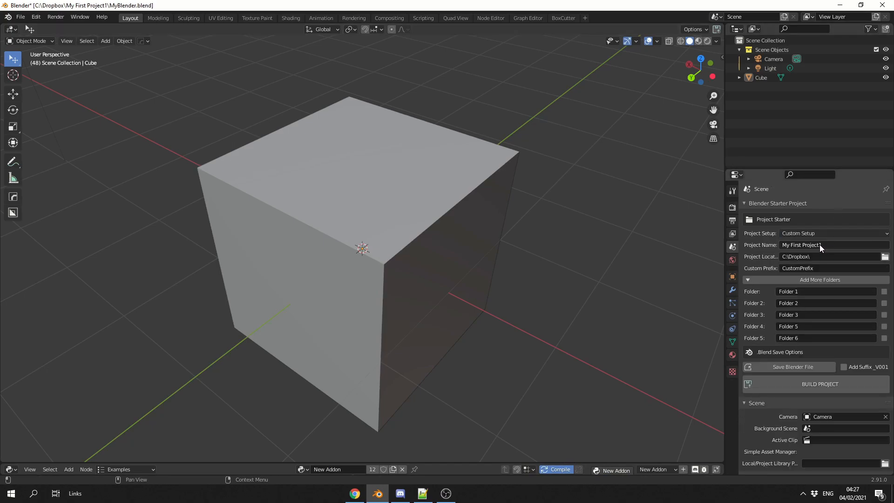
pyautogui.moveTo(819, 245)
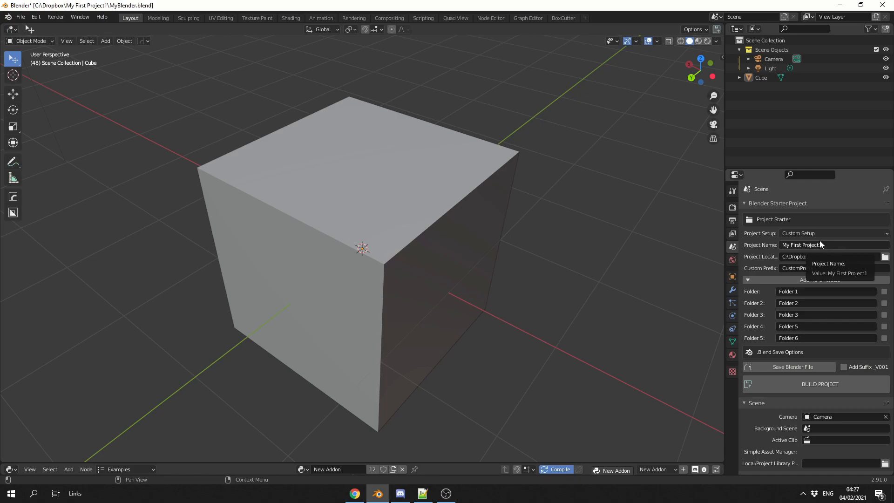
pyautogui.click(804, 245)
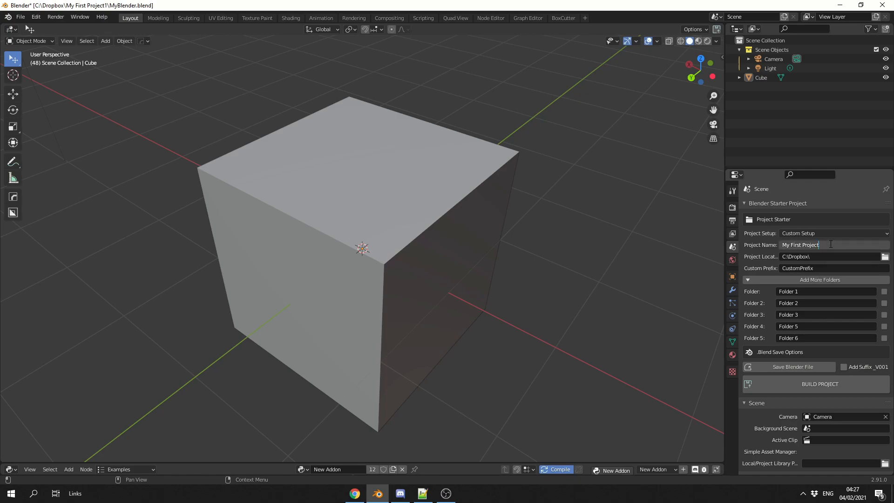
pyautogui.write('2')
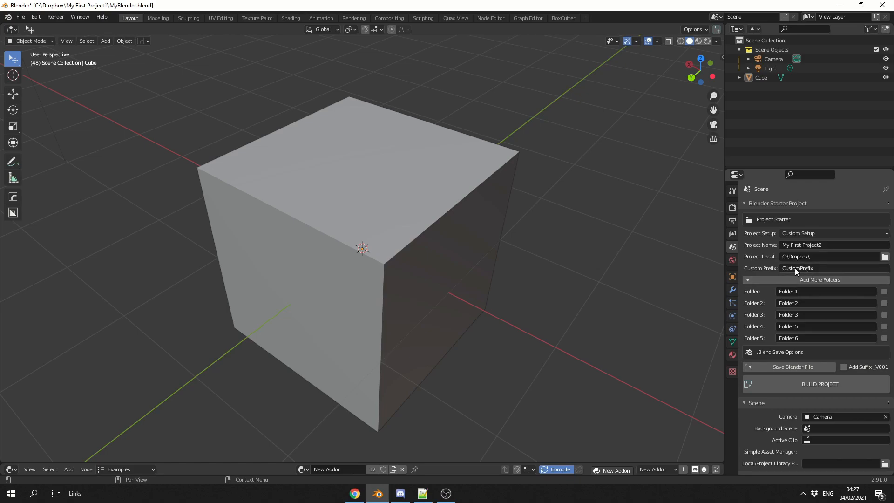
pyautogui.moveTo(797, 268)
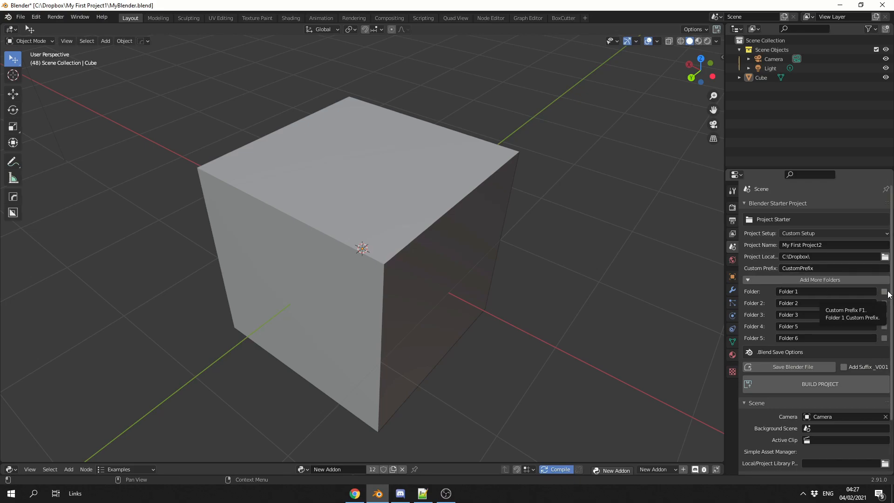
pyautogui.click(883, 291)
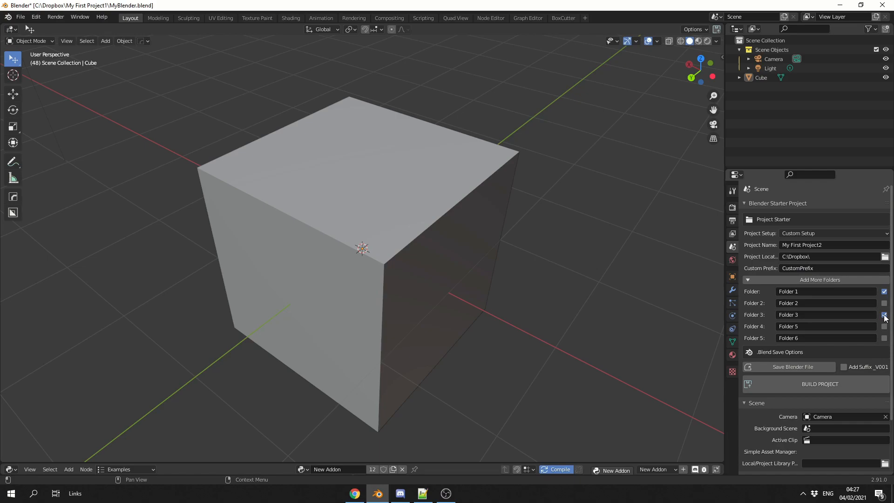
pyautogui.moveTo(884, 314)
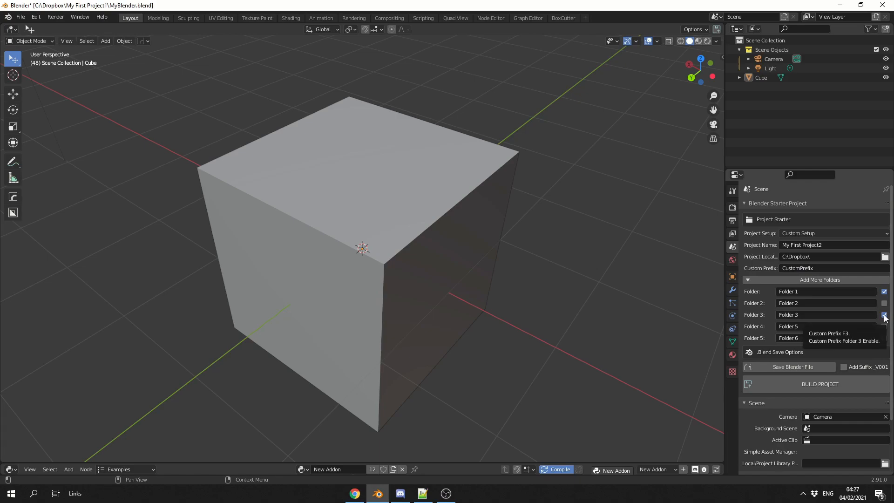
pyautogui.click(819, 280)
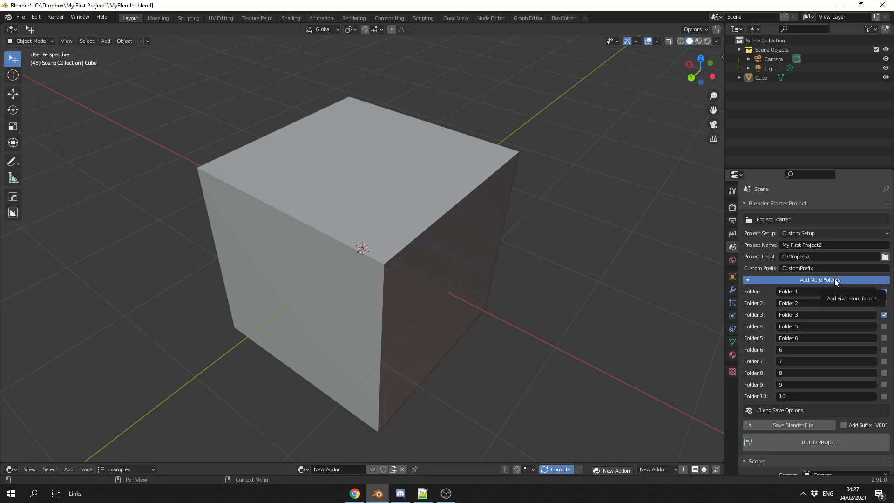
pyautogui.moveTo(813, 285)
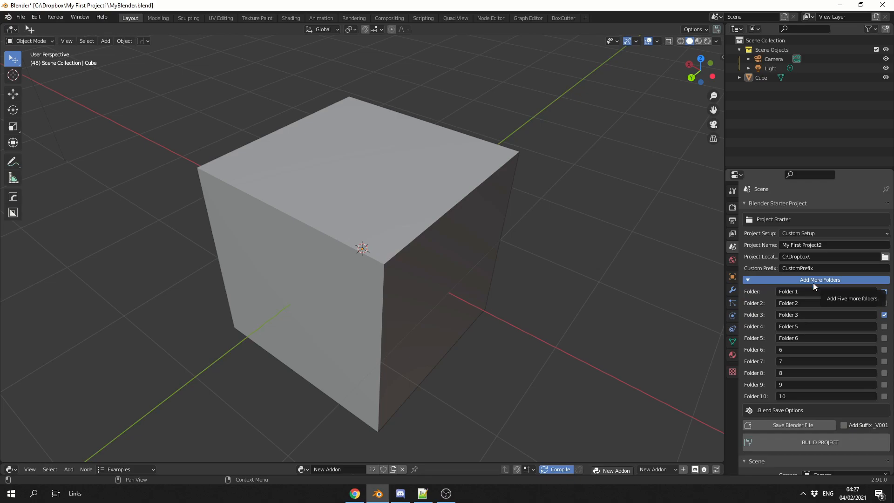
# Step: Enable saving a blend file with the project, named 'Myfile_V001' with the version suffix
pyautogui.scroll(-3)
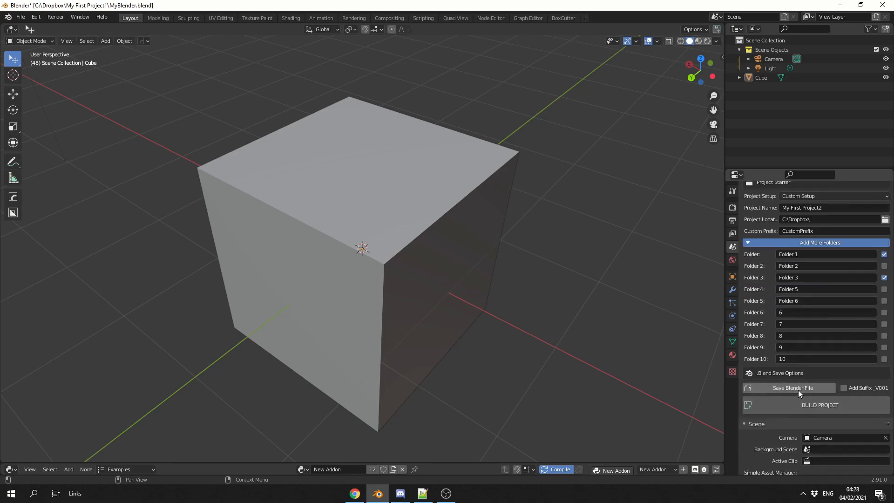
pyautogui.click(792, 387)
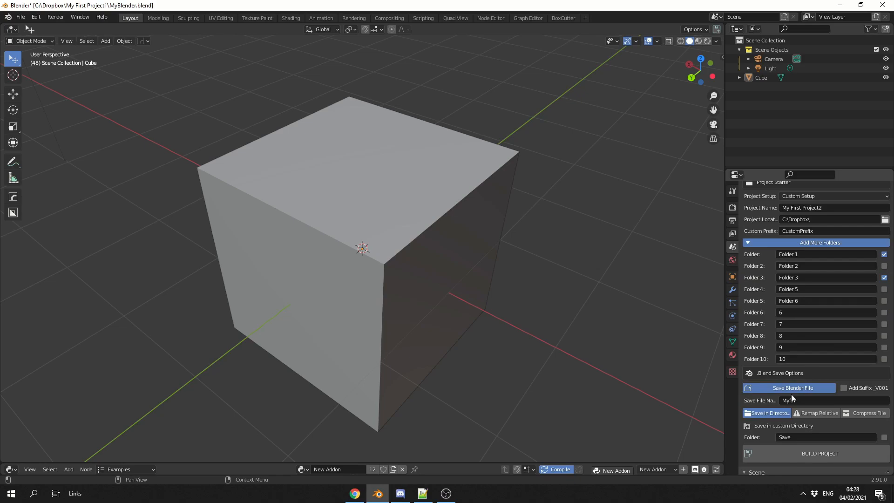
pyautogui.click(844, 387)
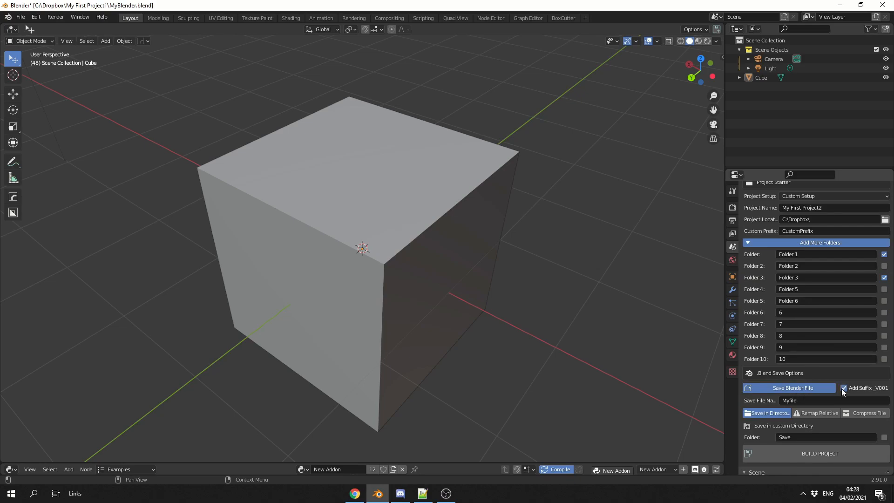
pyautogui.click(844, 387)
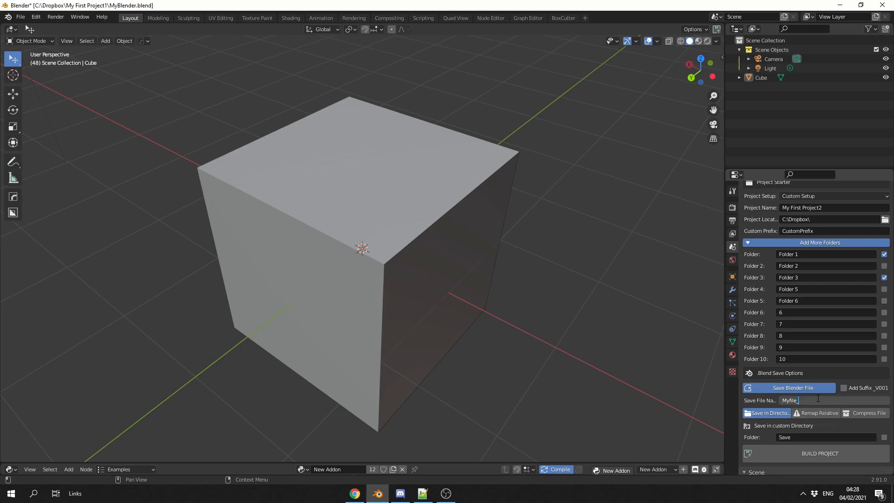
pyautogui.write('_V001')
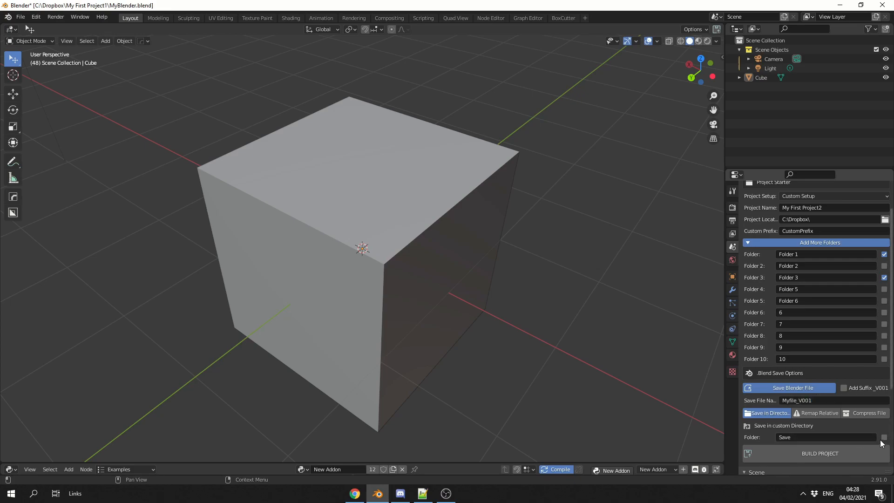
pyautogui.moveTo(885, 437)
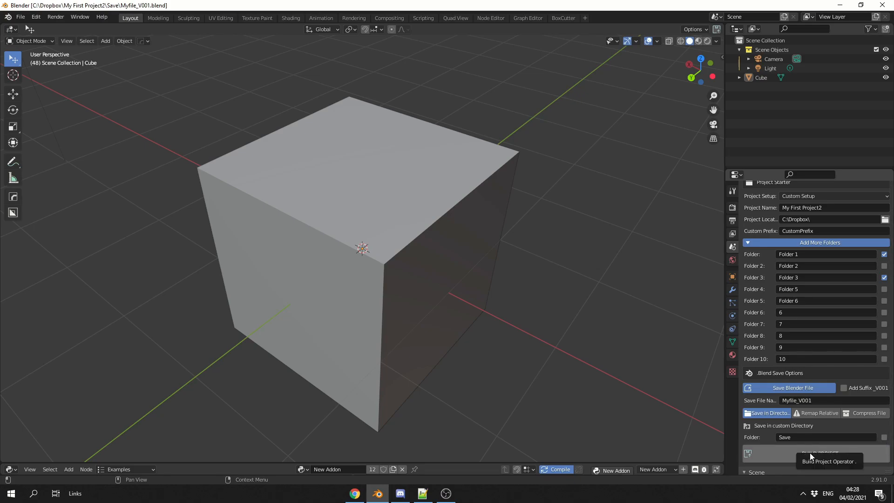
# Step: Review the My First Project2 folders in Explorer and check Myfile_V001.blend inside Save
pyautogui.click(819, 453)
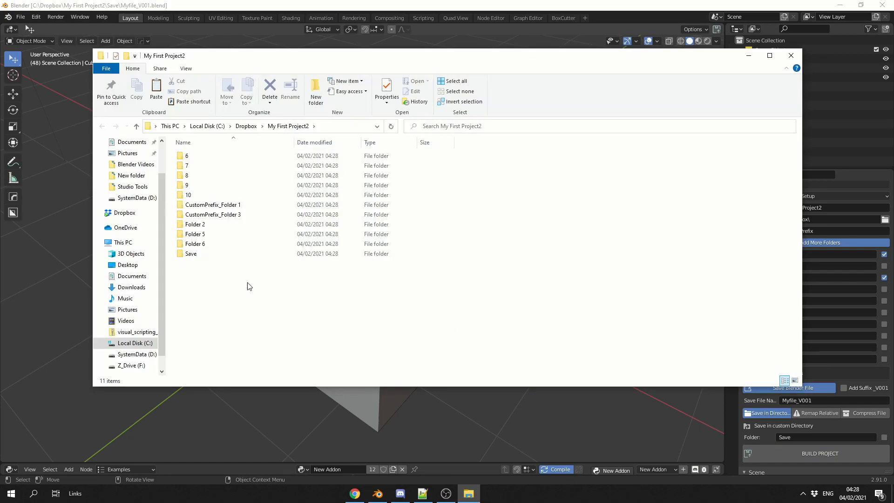
pyautogui.click(212, 204)
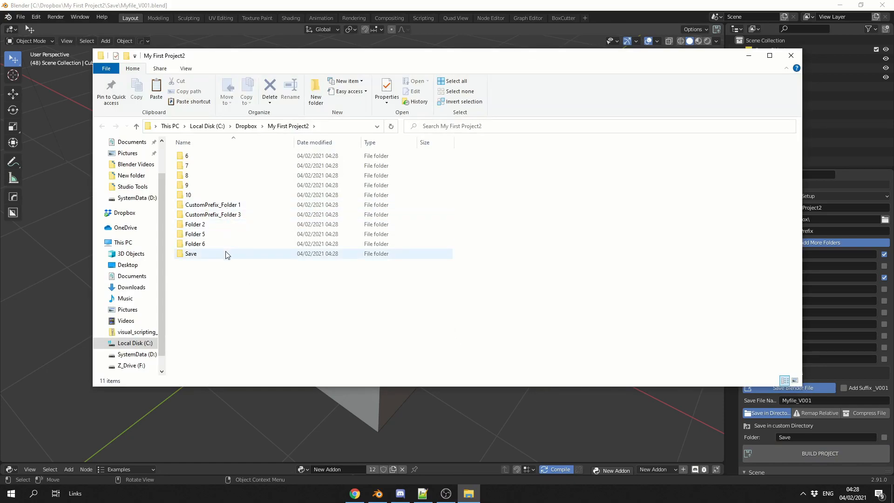
pyautogui.doubleClick(190, 254)
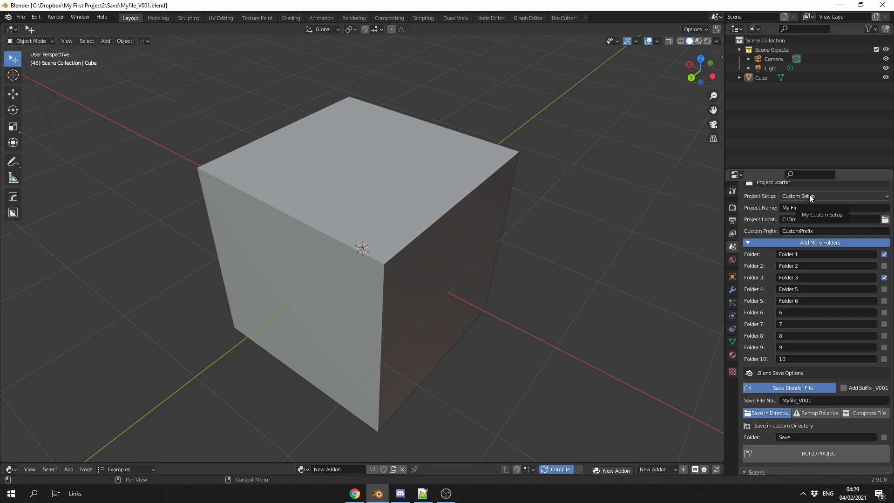
# Step: Try Automatic Setup - Preset 2, then select Automatic Setup - Preset 1
pyautogui.click(832, 196)
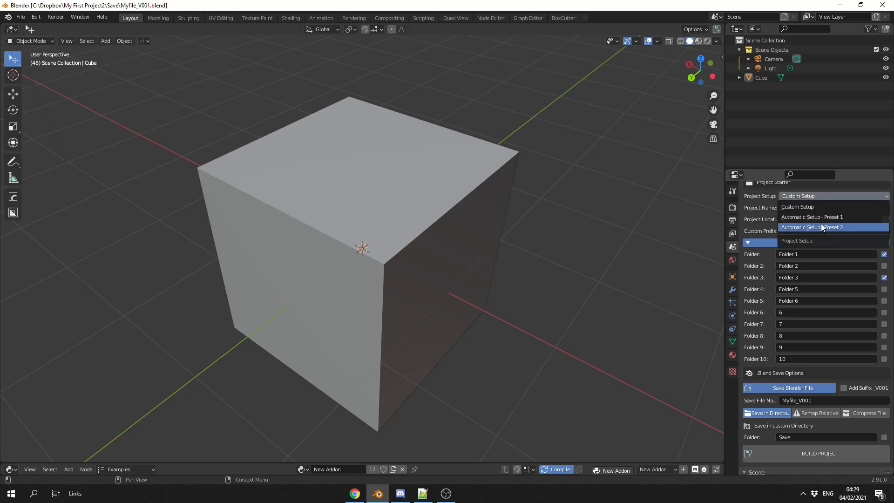
pyautogui.click(812, 228)
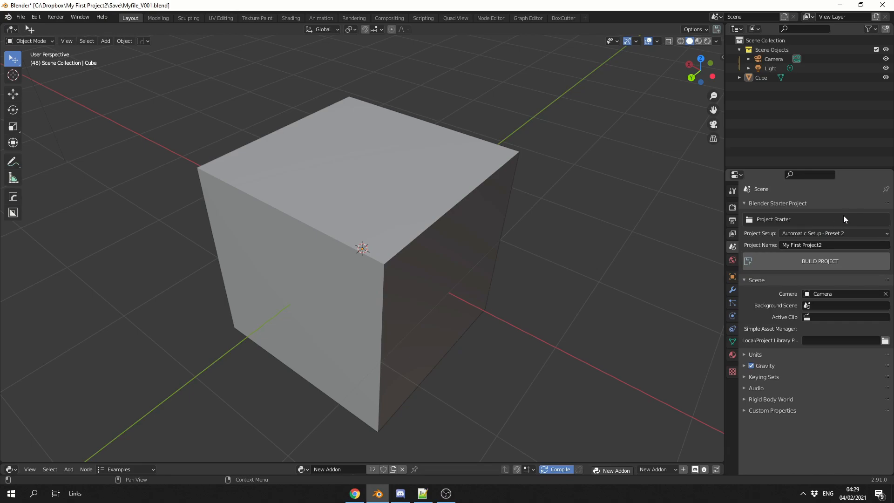
pyautogui.click(833, 233)
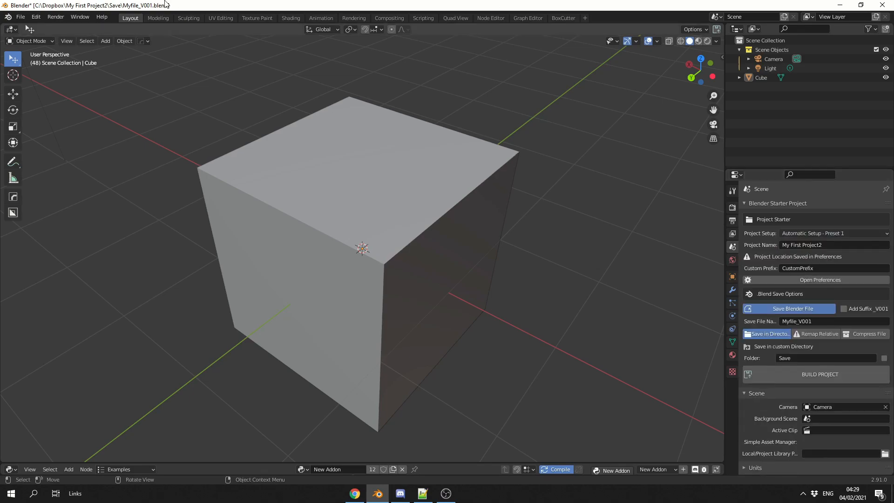
# Step: Enable the Renders and other Preset 1 folders in Add-ons preferences, then save the project file
pyautogui.click(35, 17)
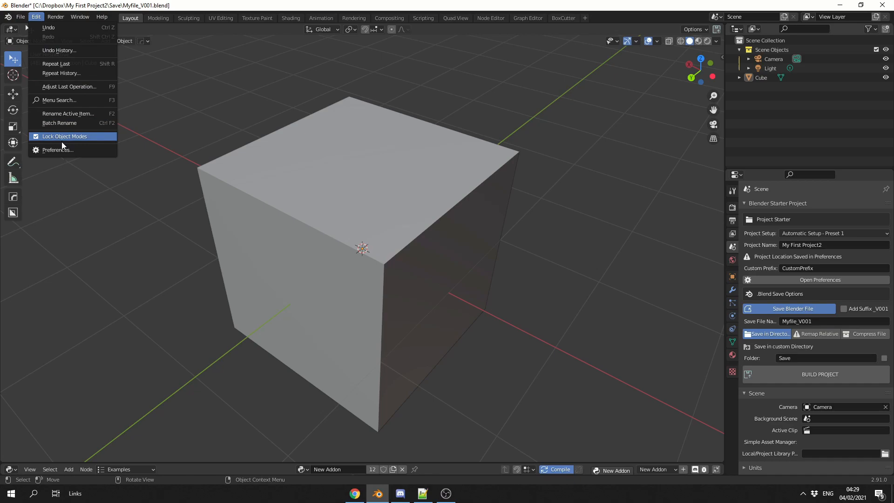
pyautogui.click(56, 149)
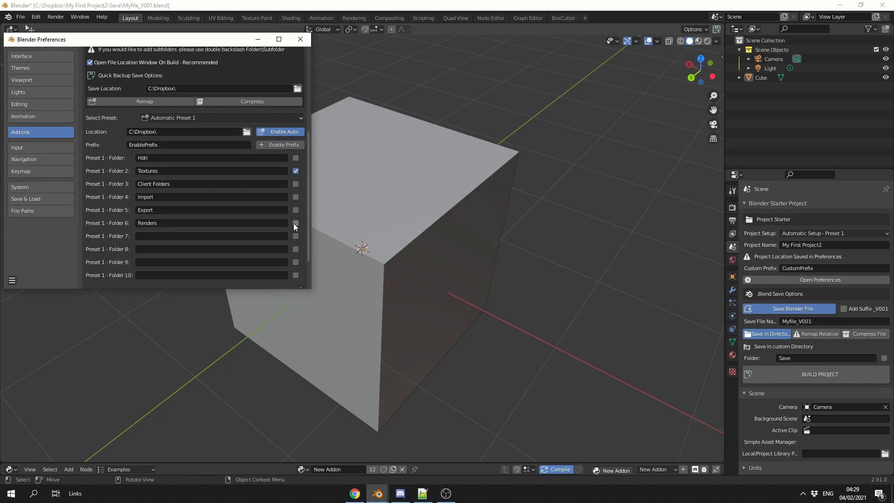
pyautogui.click(295, 223)
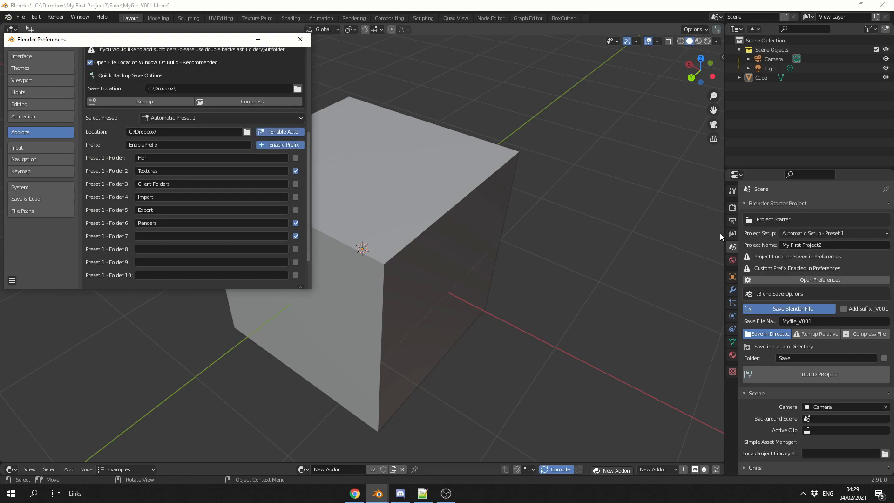
pyautogui.moveTo(757, 261)
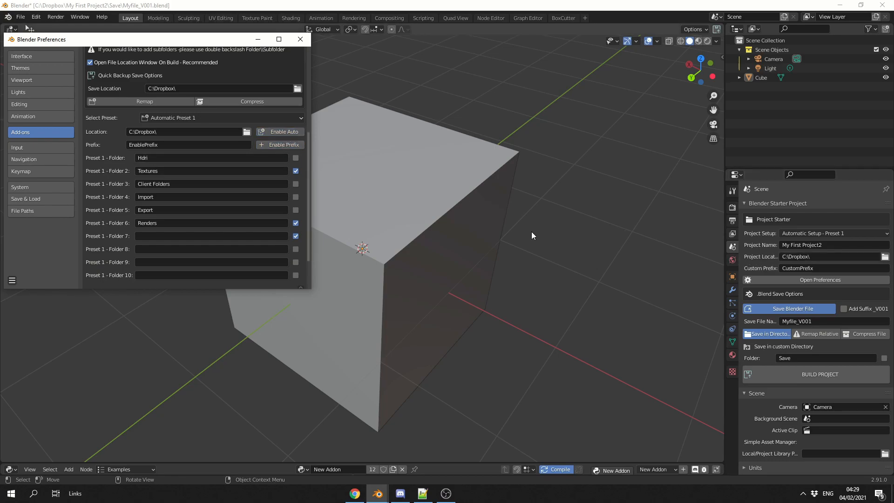
pyautogui.moveTo(764, 278)
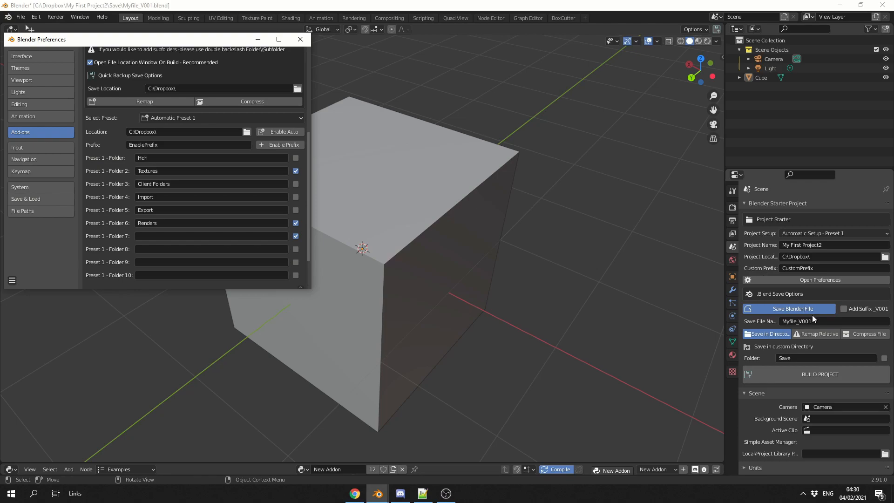
pyautogui.click(300, 39)
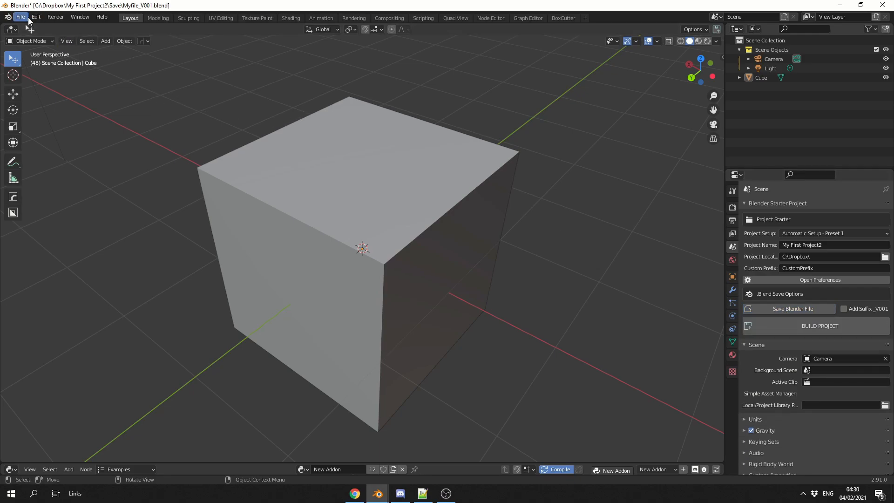
# Step: Save a quick dated backup of Myfile_V001 to Dropbox and view it in File Explorer
pyautogui.click(820, 280)
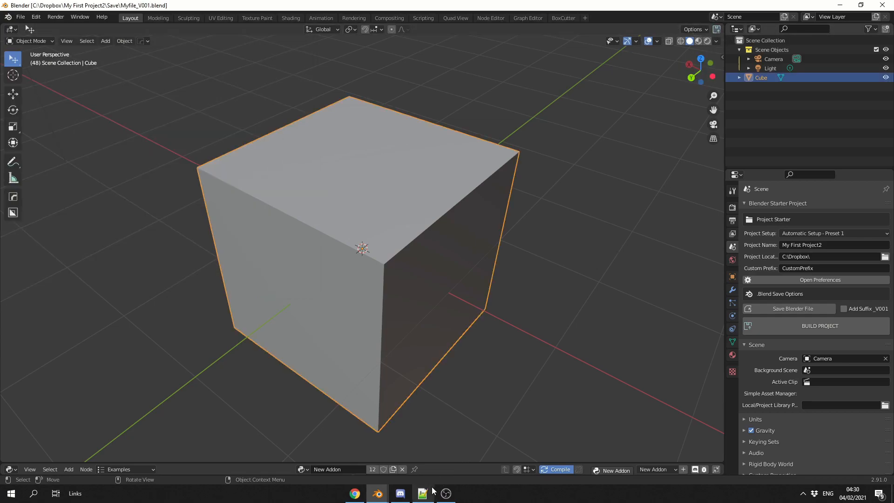
pyautogui.click(468, 494)
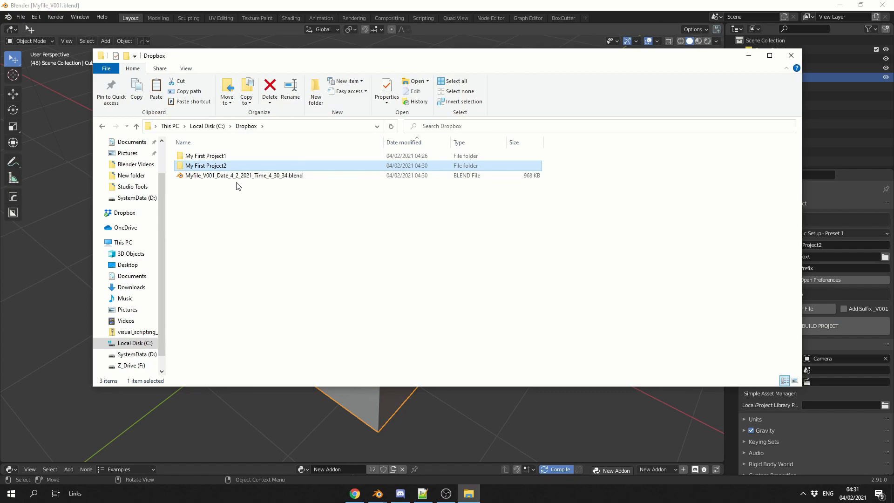